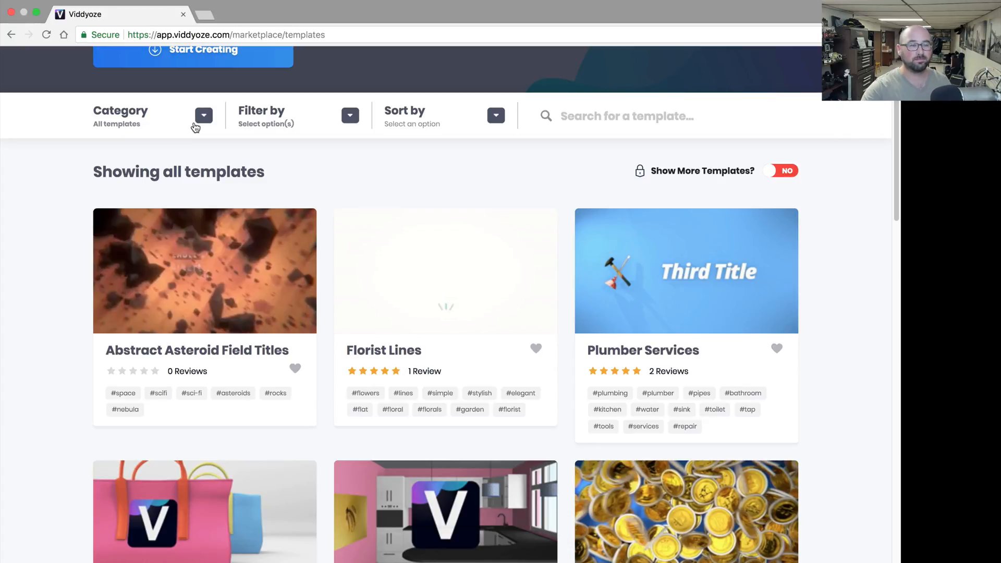
- Review the Category list, then switch 'Show More Templates?' to YES to include locked templates
{"action": "left_click", "coordinate": [203, 115]}
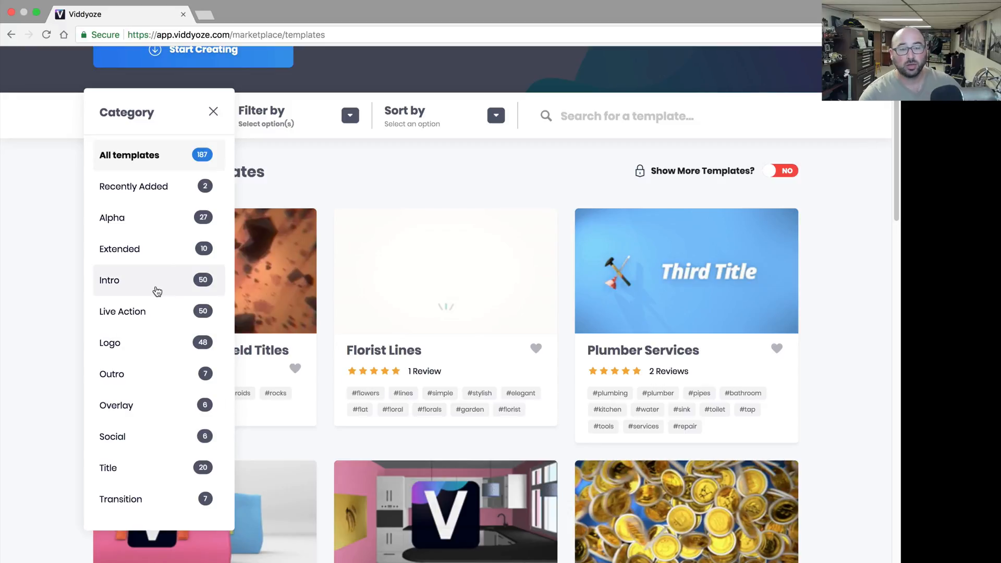
{"action": "mouse_move", "coordinate": [69, 199]}
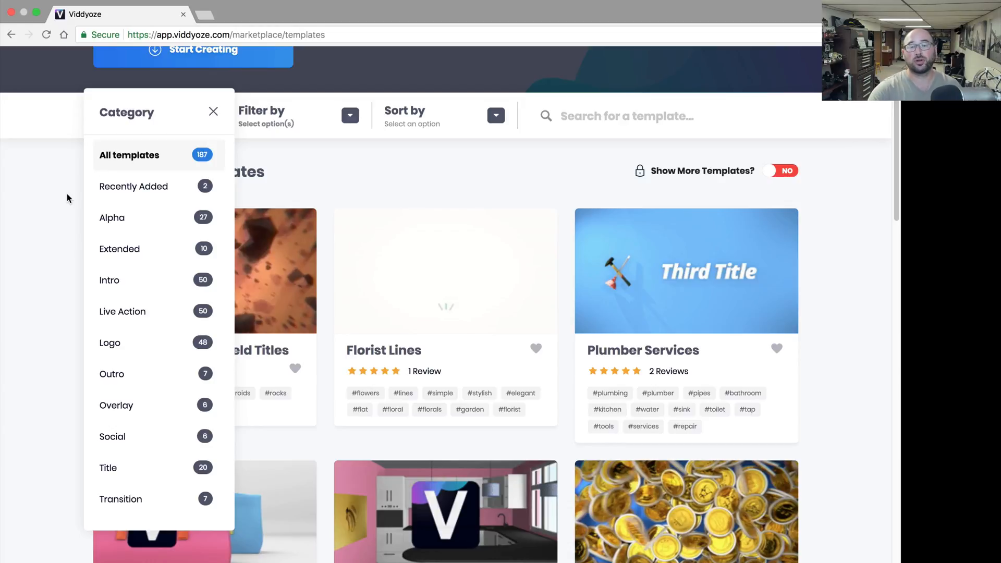
{"action": "left_click", "coordinate": [212, 111]}
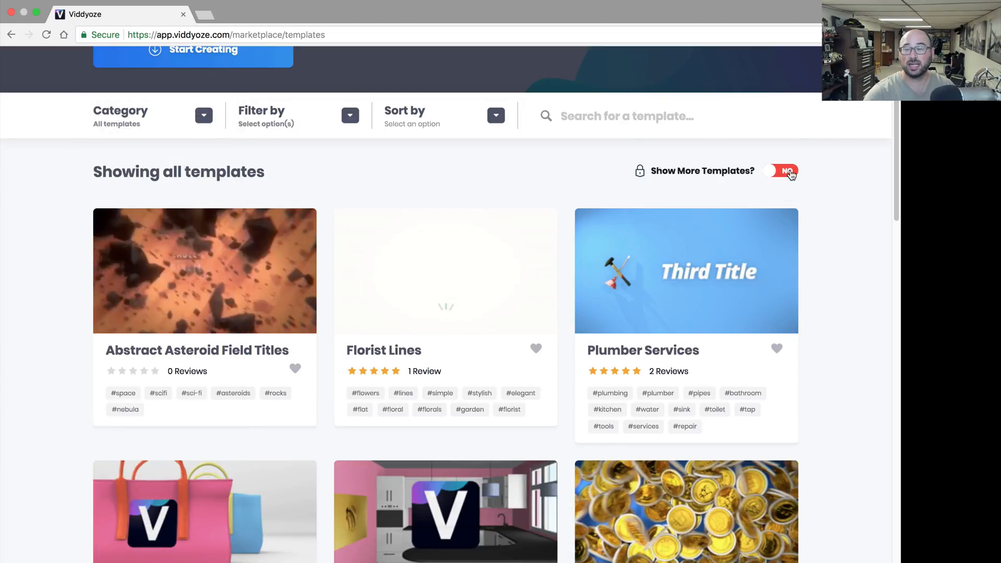
{"action": "left_click", "coordinate": [782, 171]}
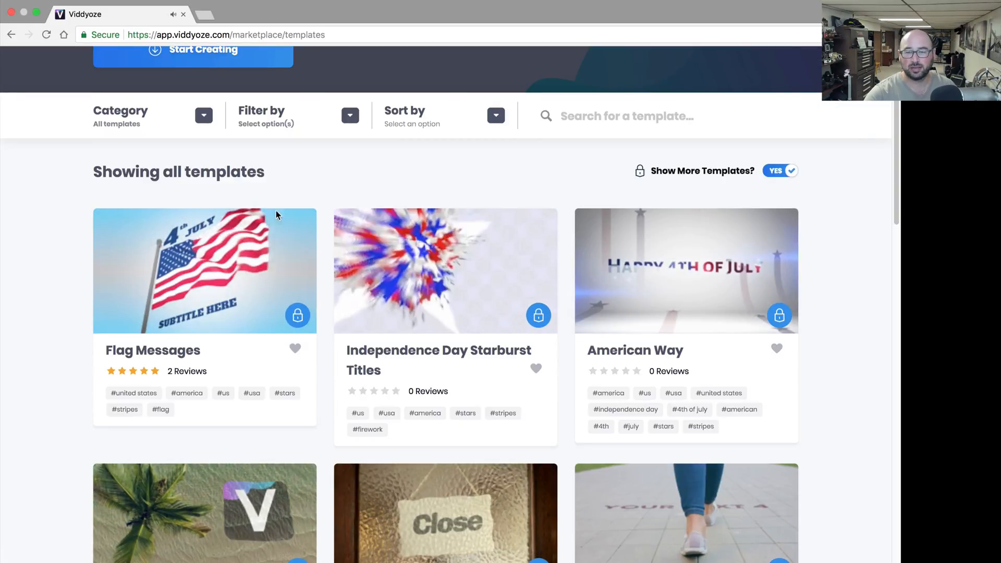
- Review the Category, Filter by and Sort by dropdowns without applying any of them
{"action": "left_click", "coordinate": [203, 115]}
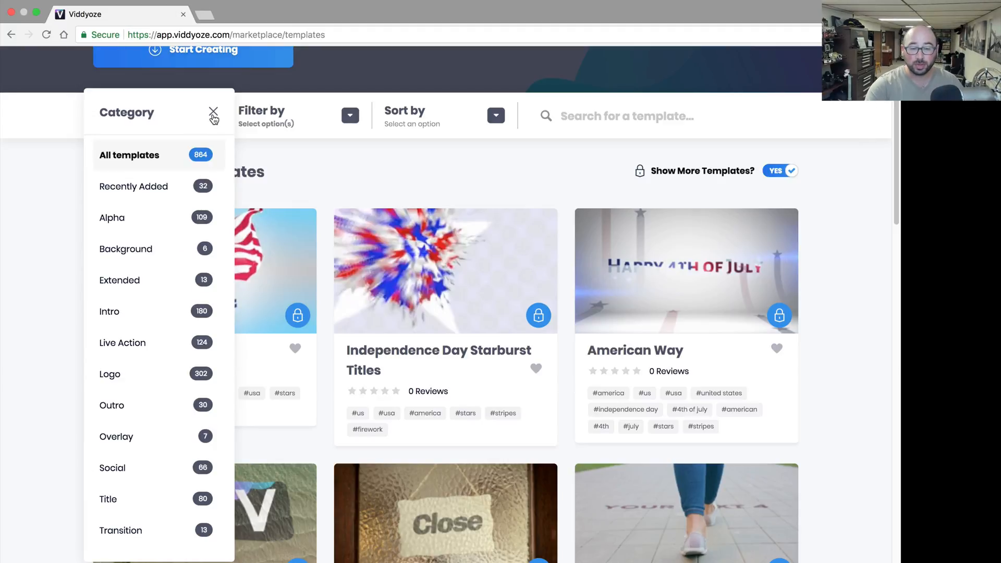
{"action": "left_click", "coordinate": [351, 115]}
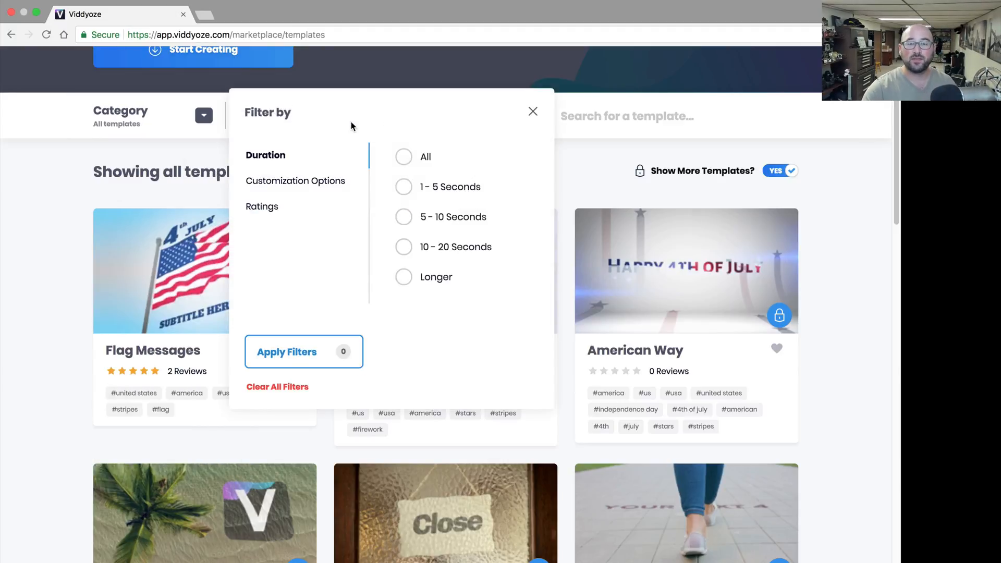
{"action": "mouse_move", "coordinate": [389, 183]}
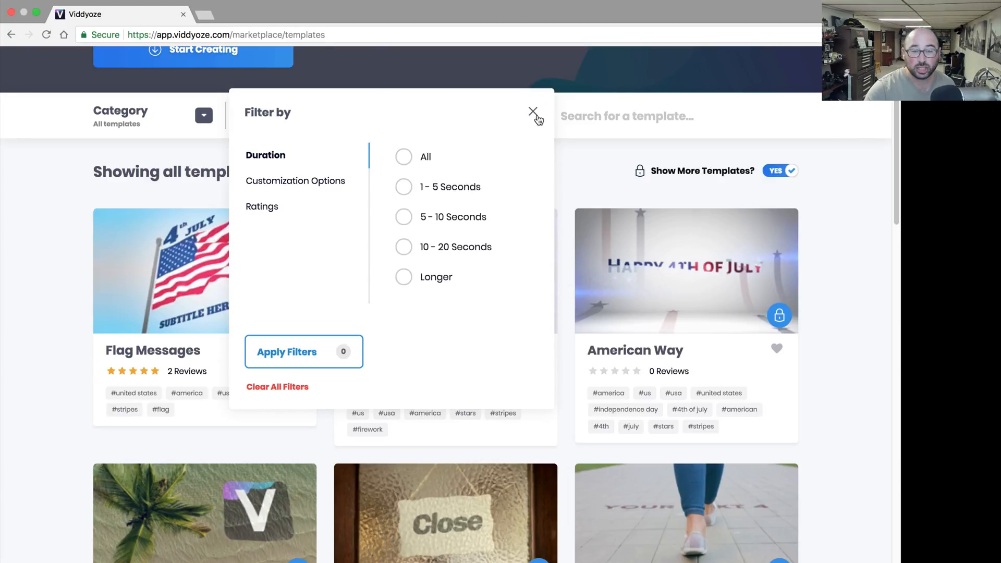
{"action": "left_click", "coordinate": [295, 180]}
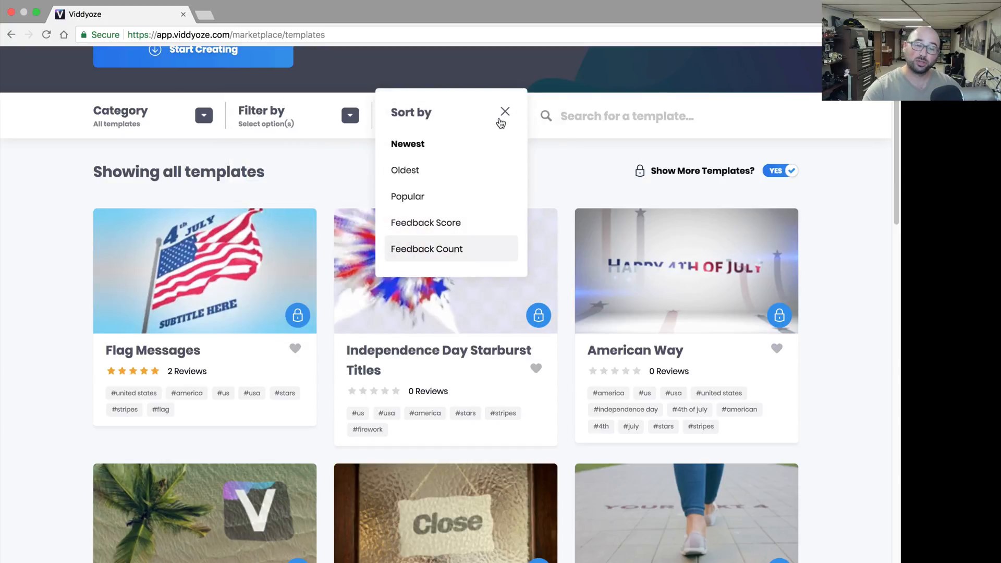
{"action": "left_click", "coordinate": [505, 112]}
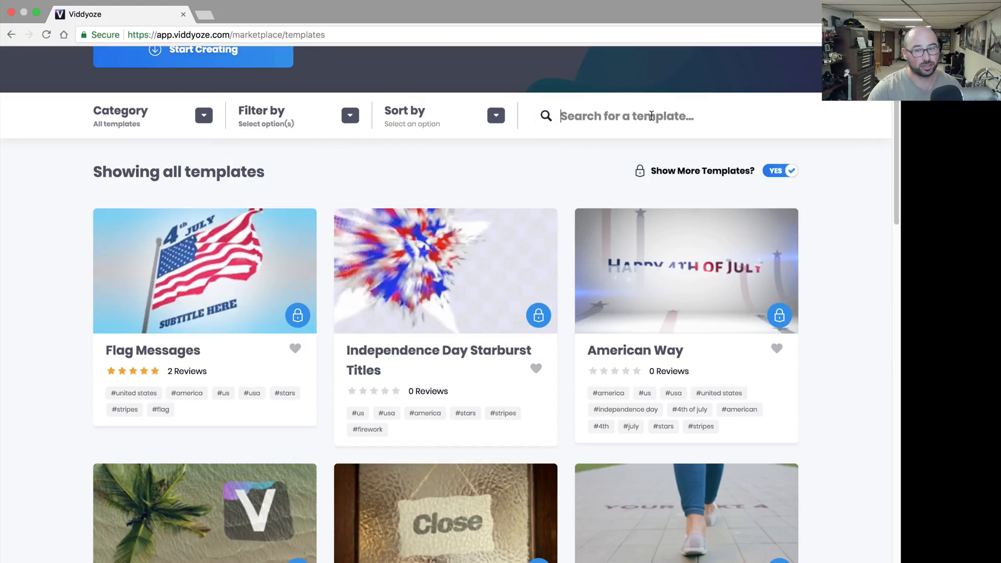
- Search the template gallery for 'photography' to list photography-related templates
{"action": "left_click", "coordinate": [203, 115]}
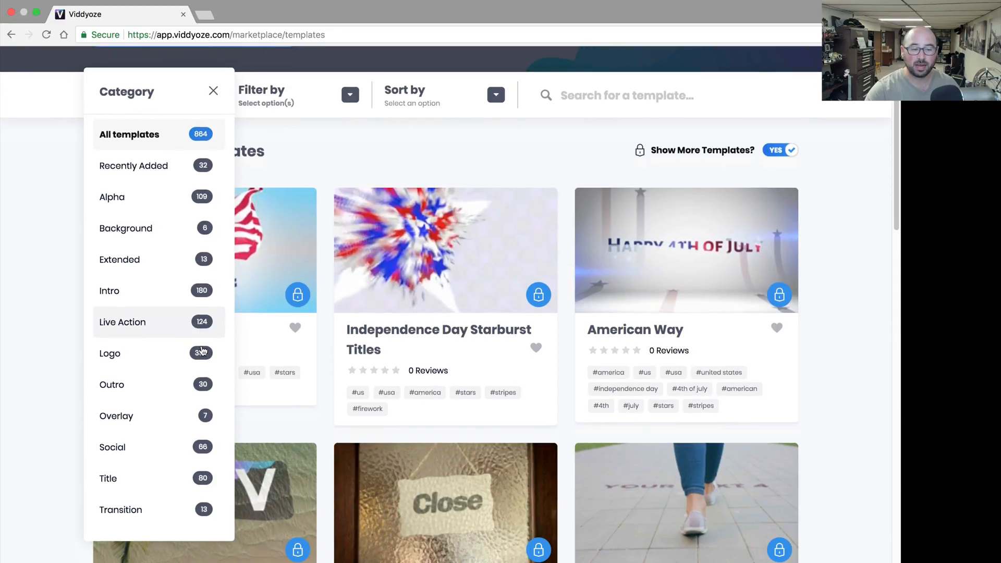
{"action": "left_click", "coordinate": [212, 91]}
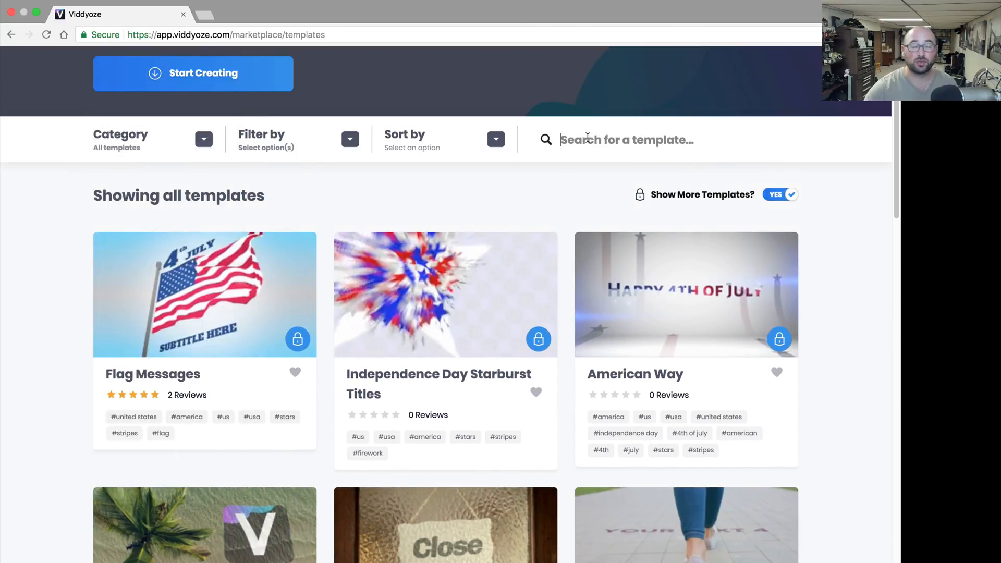
{"action": "type", "text": "photography"}
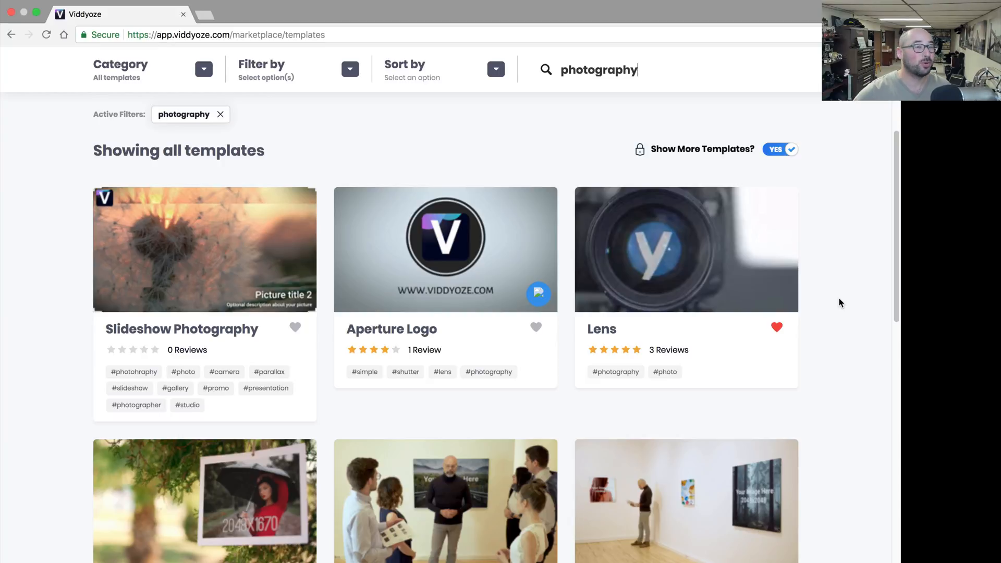
{"action": "scroll", "scroll_direction": "down", "scroll_amount": 3}
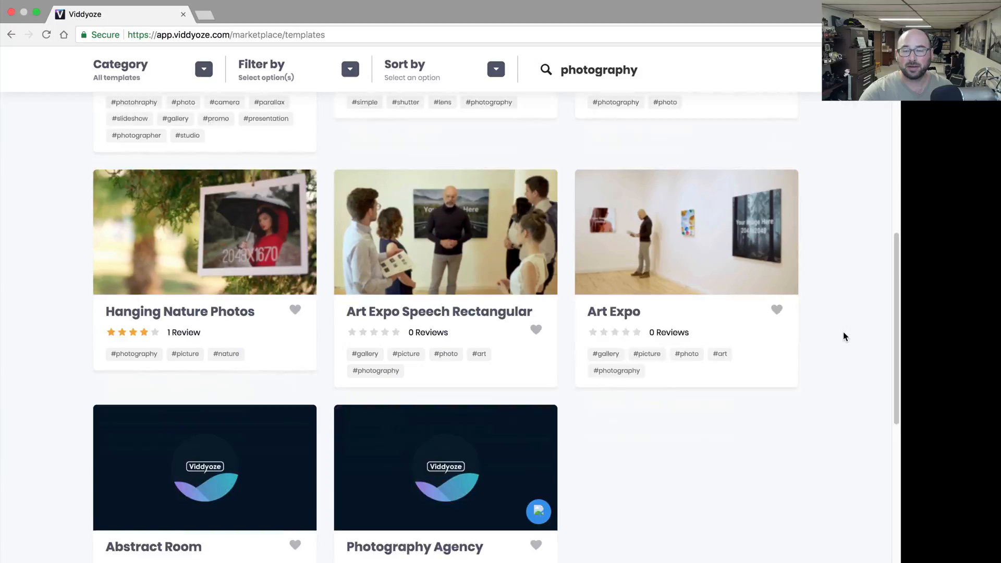
{"action": "scroll", "scroll_direction": "down", "scroll_amount": 3}
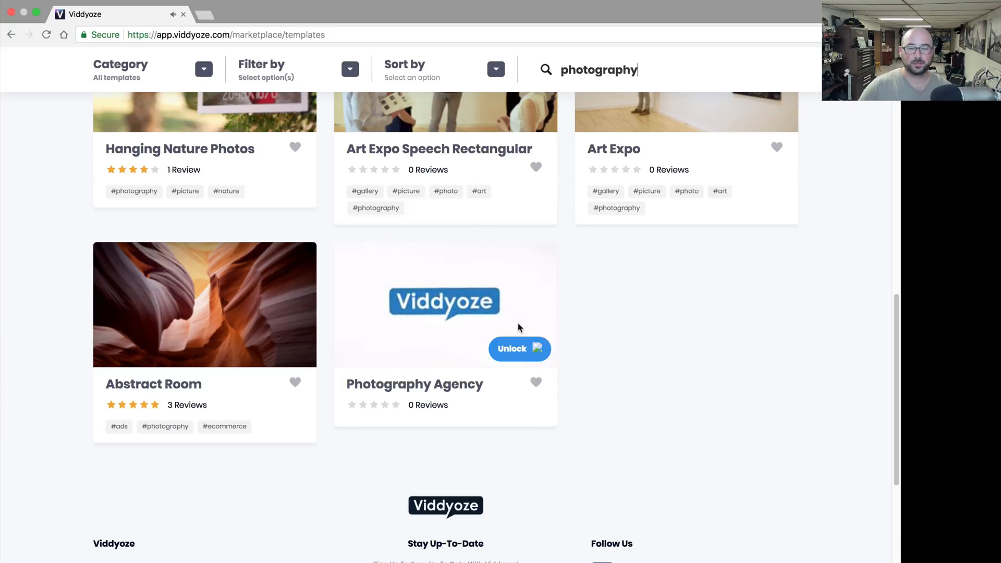
{"action": "mouse_move", "coordinate": [587, 352]}
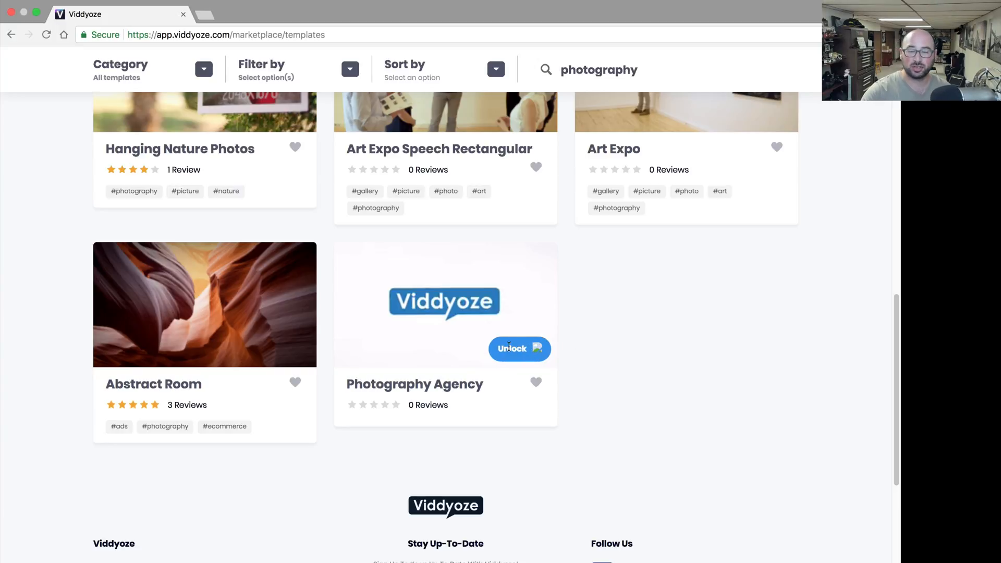
{"action": "left_click", "coordinate": [519, 349]}
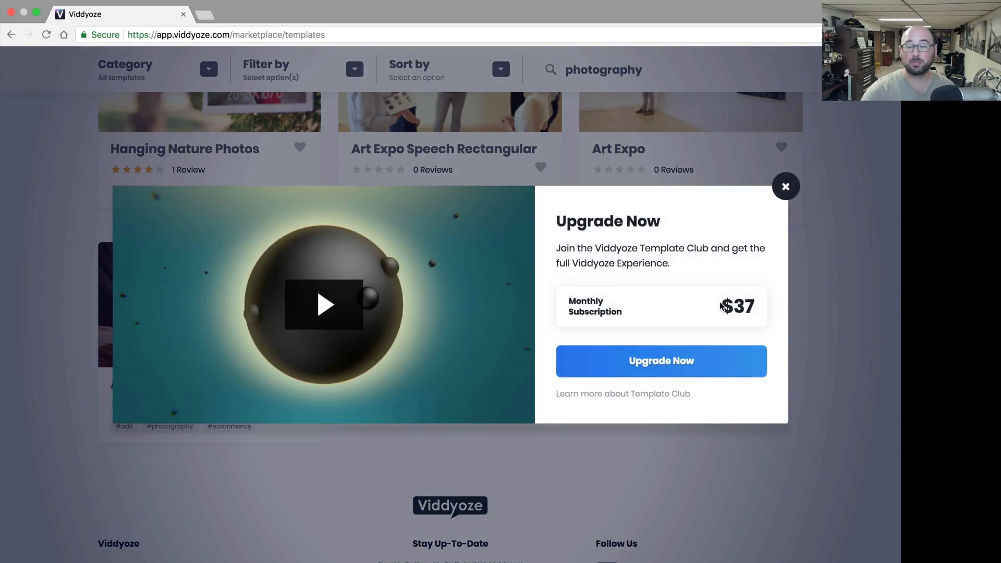
{"action": "mouse_move", "coordinate": [791, 210]}
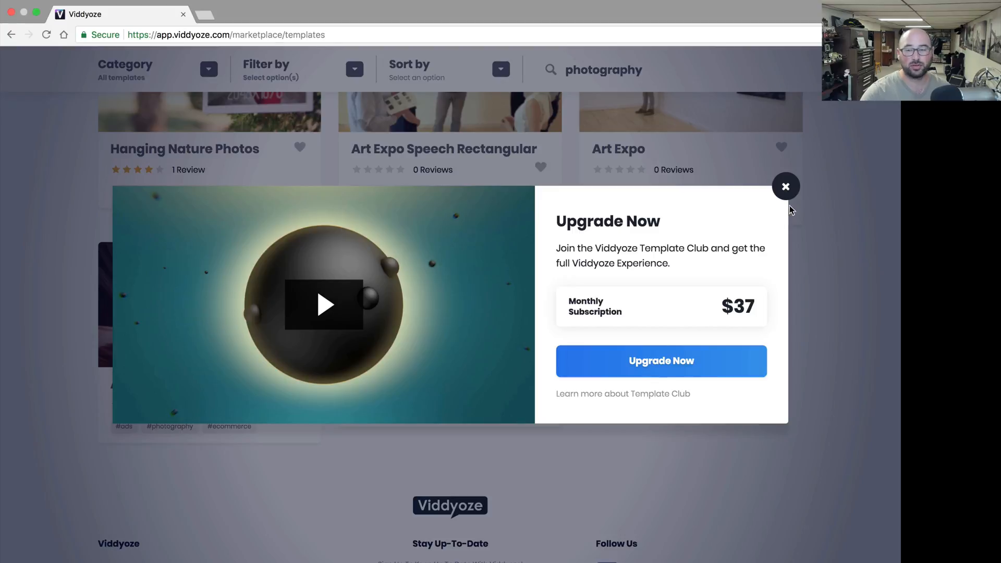
{"action": "mouse_move", "coordinate": [801, 298]}
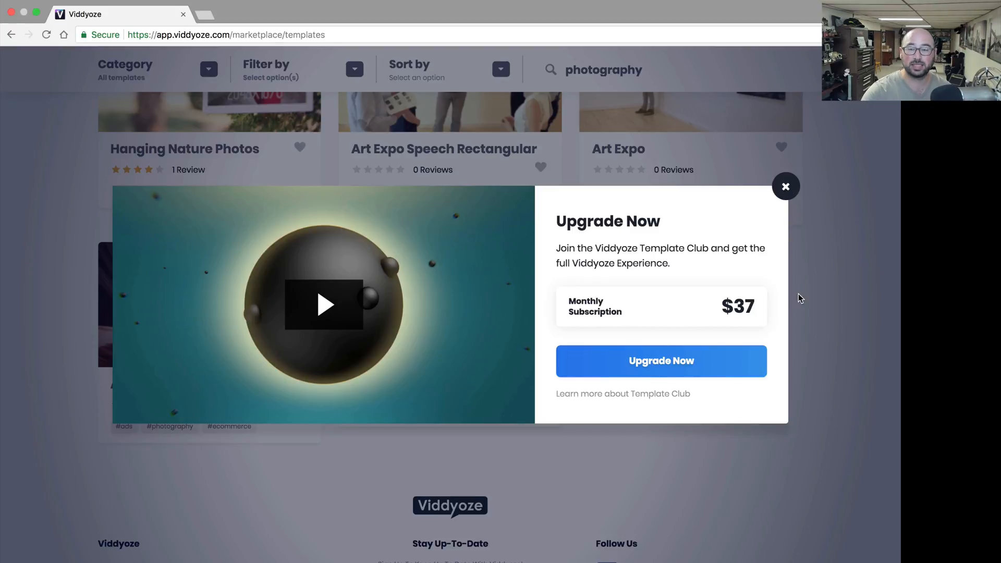
{"action": "left_click", "coordinate": [786, 187]}
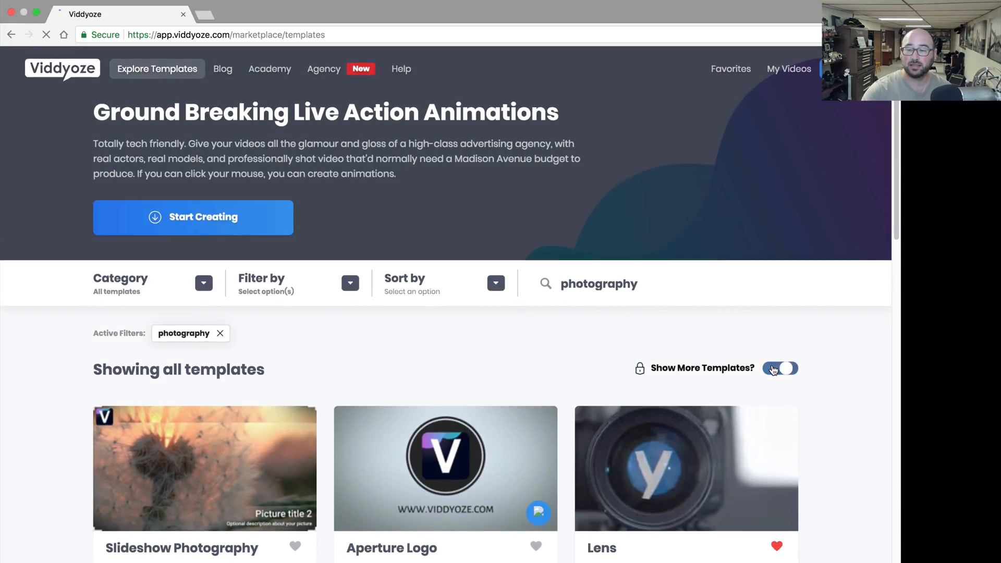
- Switch 'Show More Templates?' to NO, search 'photographer', then reload to clear the search
{"action": "left_click", "coordinate": [780, 368]}
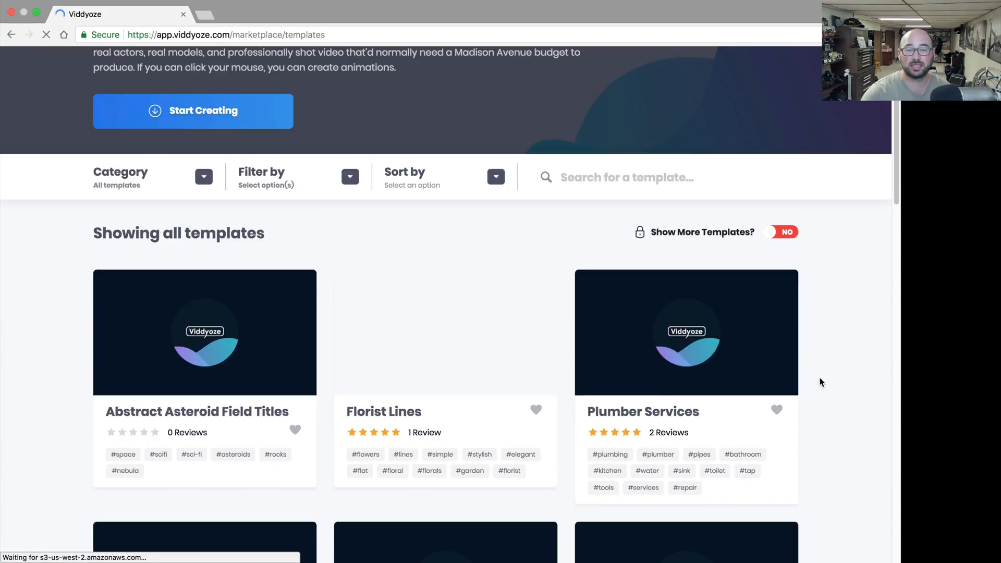
{"action": "scroll", "scroll_direction": "down", "scroll_amount": 3}
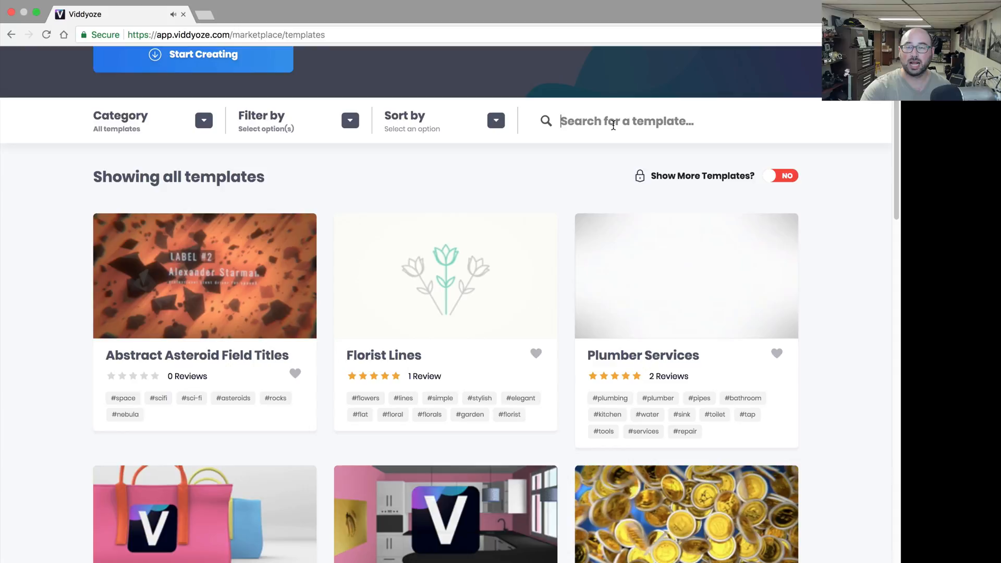
{"action": "type", "text": "p"}
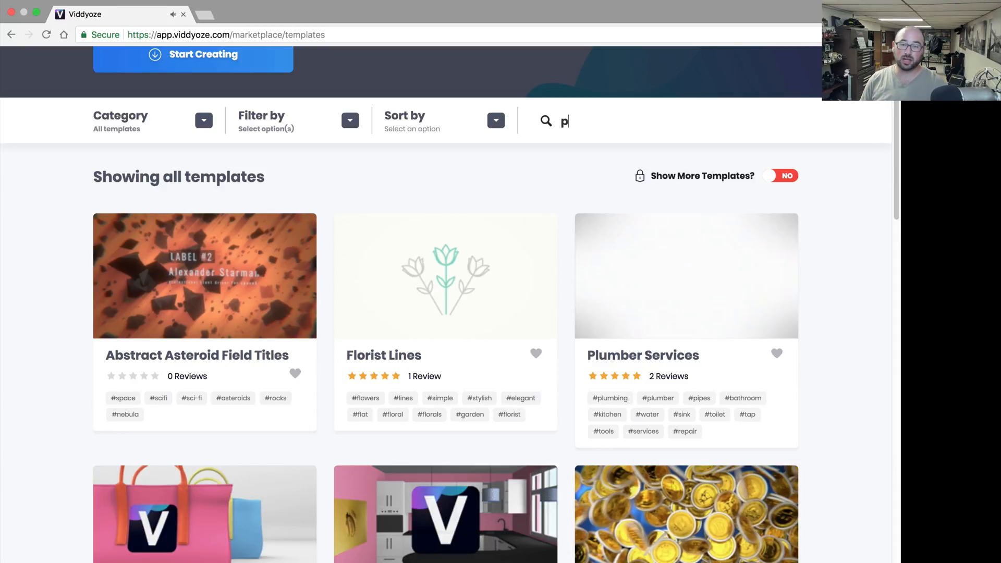
{"action": "type", "text": "hotographer"}
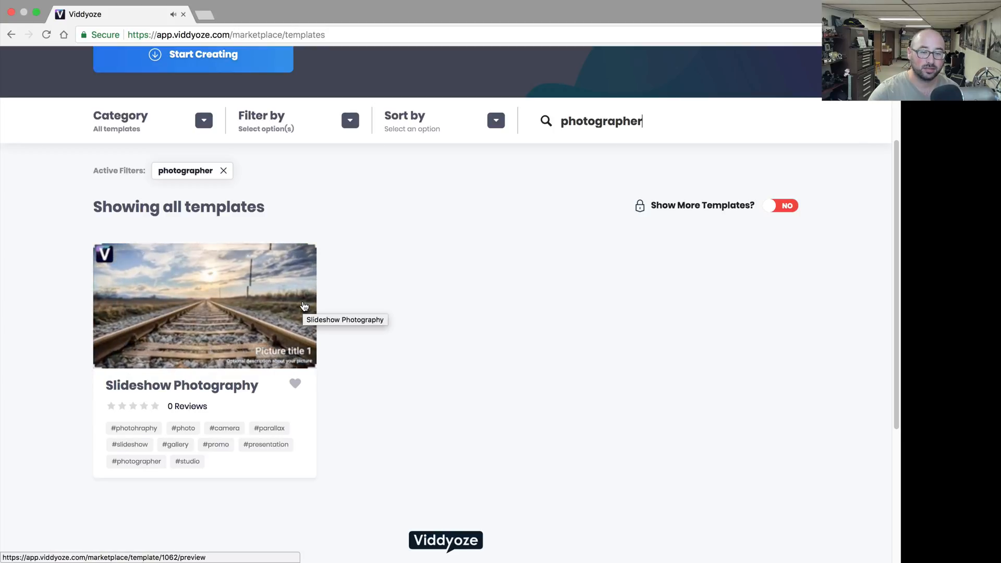
{"action": "mouse_move", "coordinate": [415, 315]}
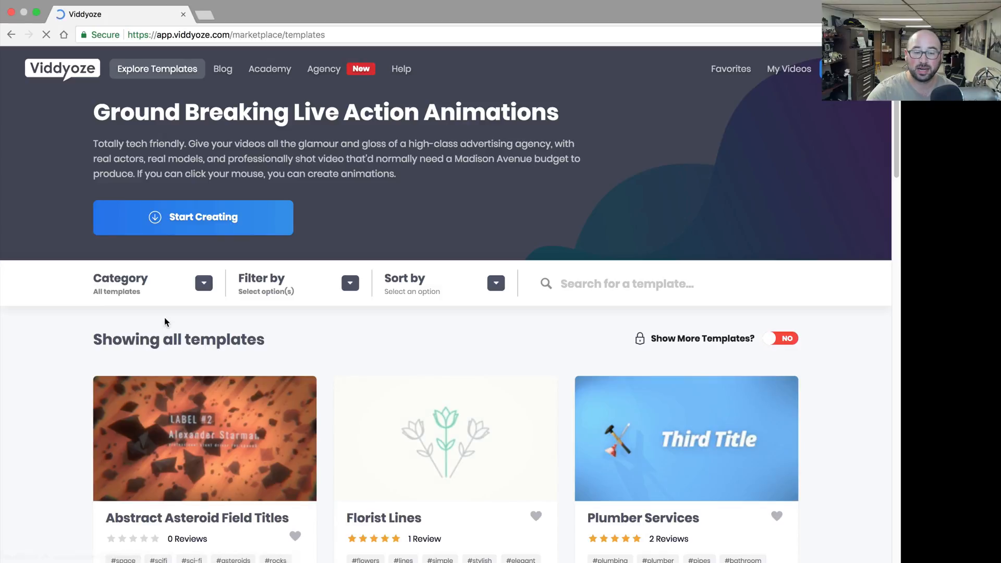
{"action": "scroll", "scroll_direction": "down", "scroll_amount": 3}
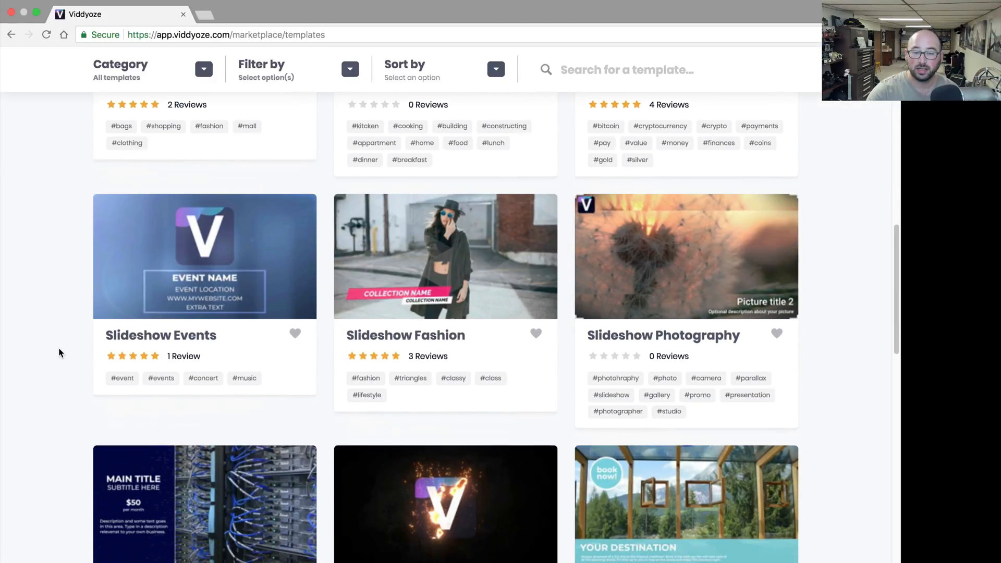
- Open the Logo Drop template from the marketplace and choose Customize This Video
{"action": "scroll", "scroll_direction": "down", "scroll_amount": 3}
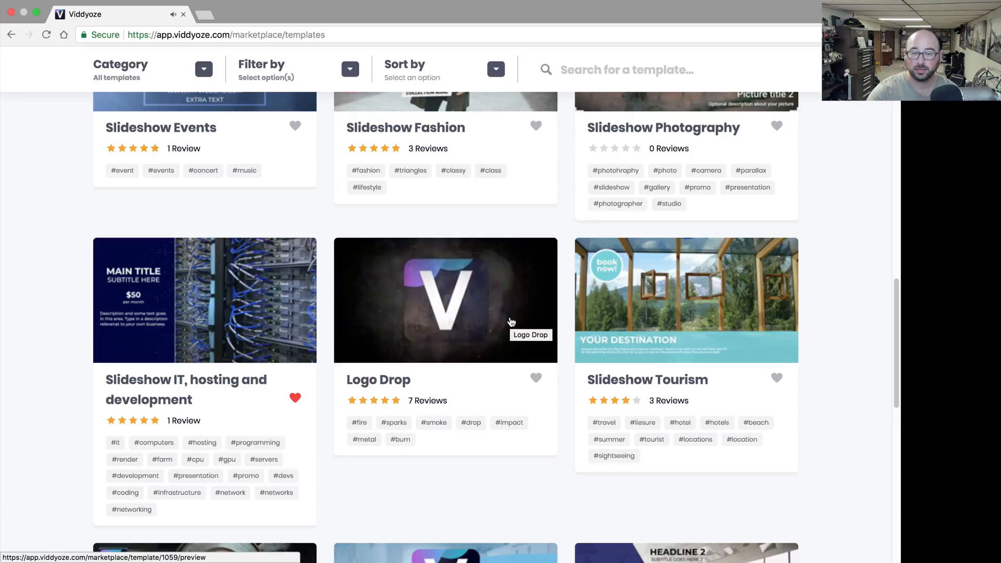
{"action": "left_click", "coordinate": [445, 301]}
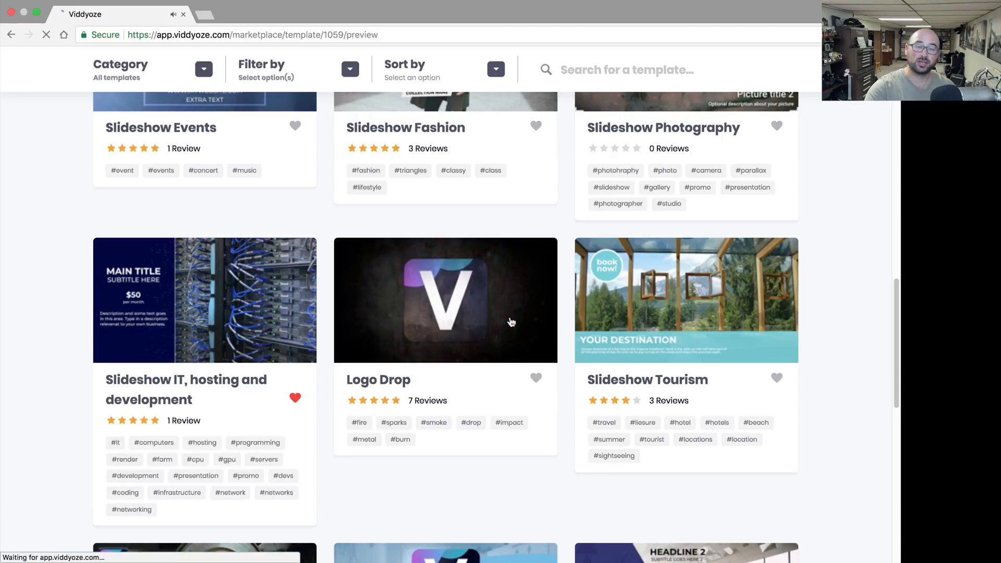
{"action": "left_click", "coordinate": [446, 300]}
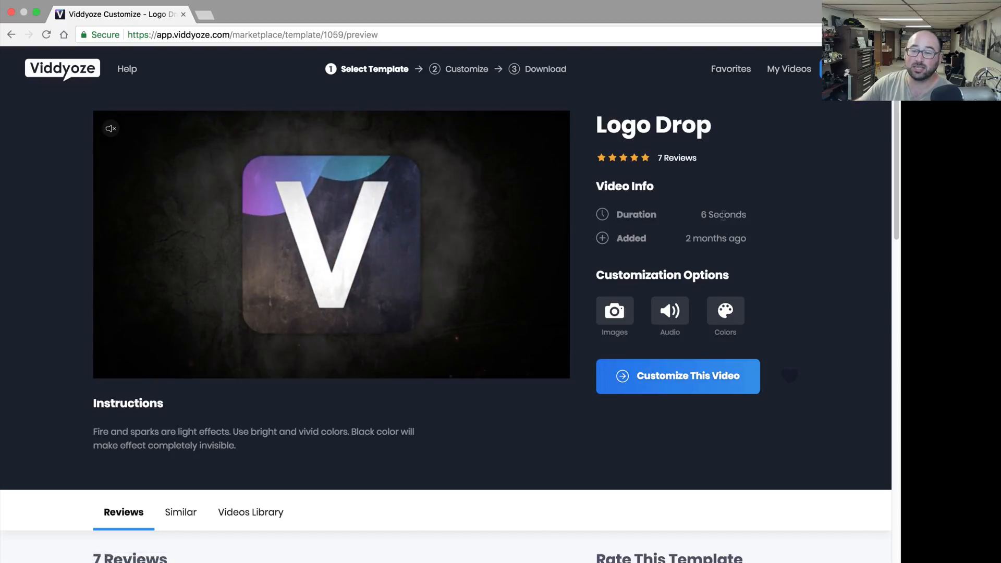
{"action": "left_click", "coordinate": [677, 376]}
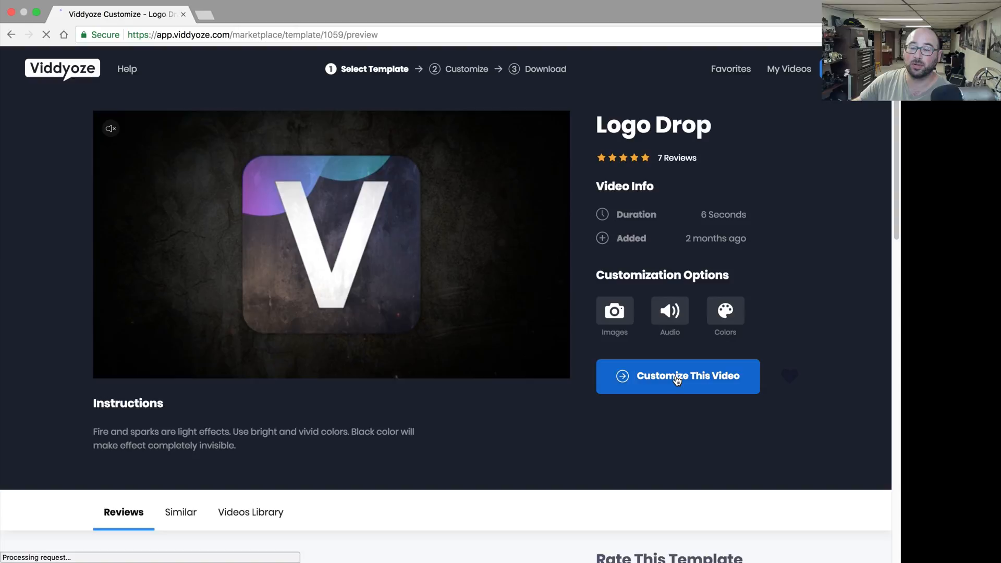
- Upload SWI-Logo-Favicon.png as the Logo Drop template's logo image
{"action": "left_click", "coordinate": [678, 377]}
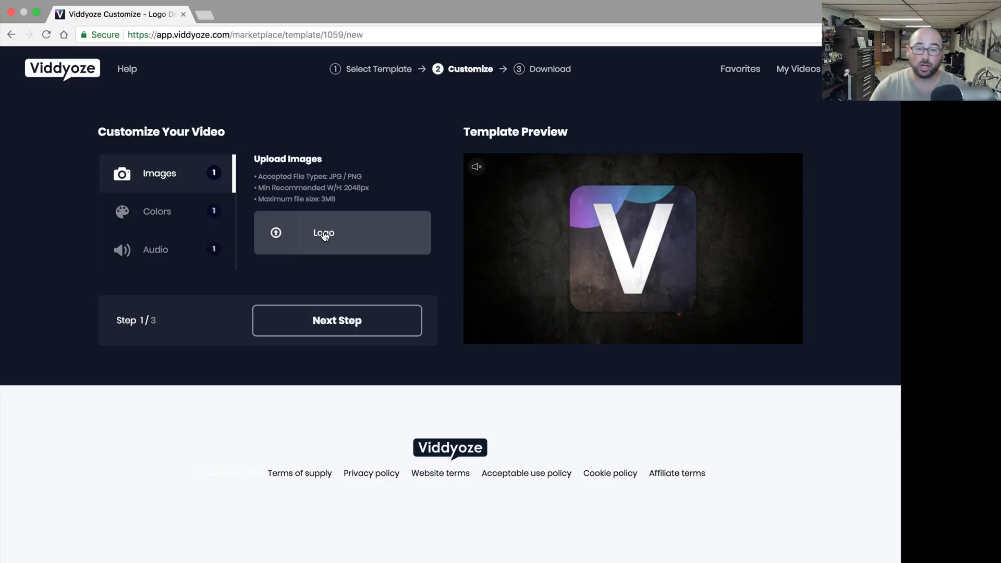
{"action": "left_click", "coordinate": [324, 233]}
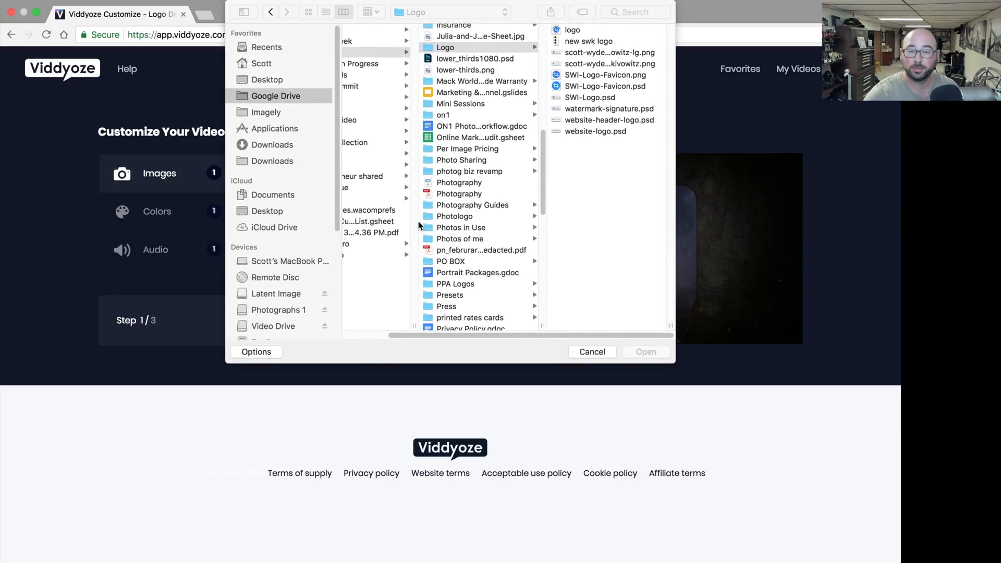
{"action": "left_click", "coordinate": [601, 76]}
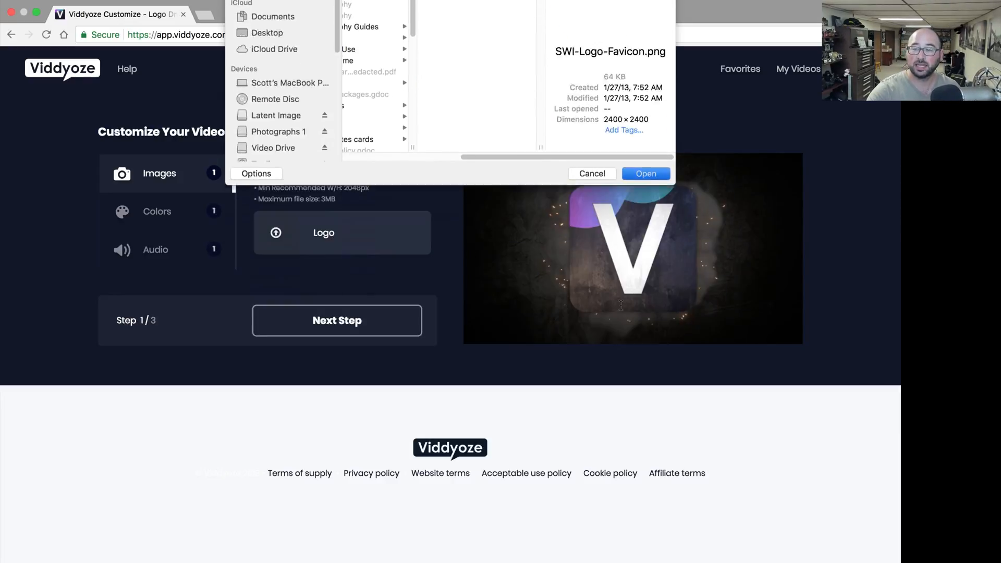
{"action": "left_click", "coordinate": [645, 173]}
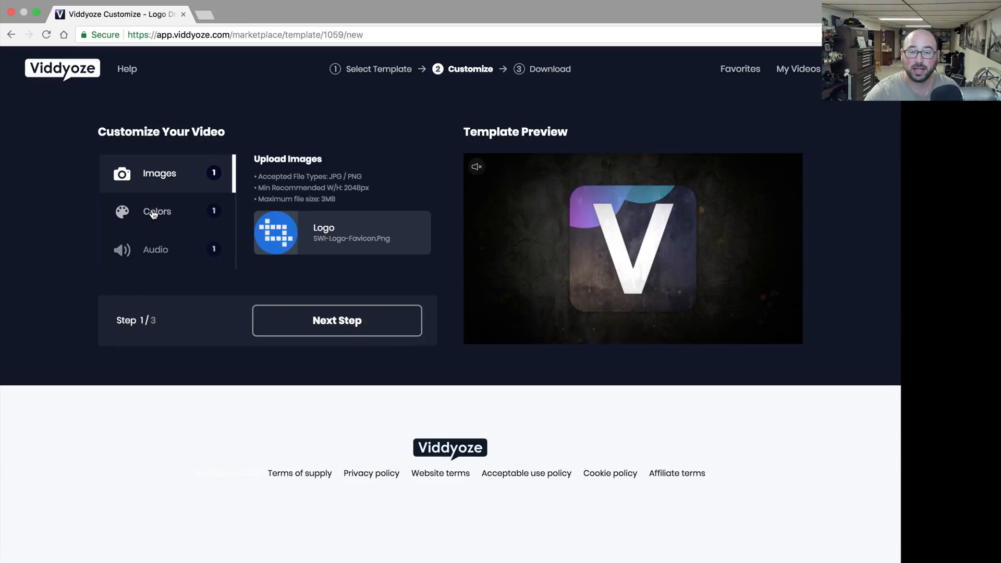
- Set Fire and particles colour to orange and keep Include Audio ticked
{"action": "left_click", "coordinate": [156, 212]}
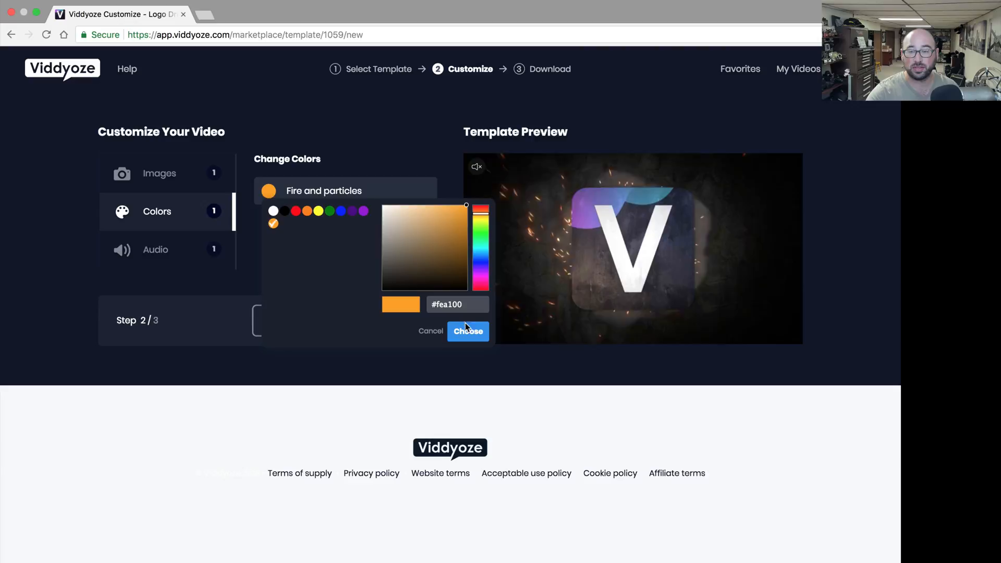
{"action": "left_click", "coordinate": [468, 330]}
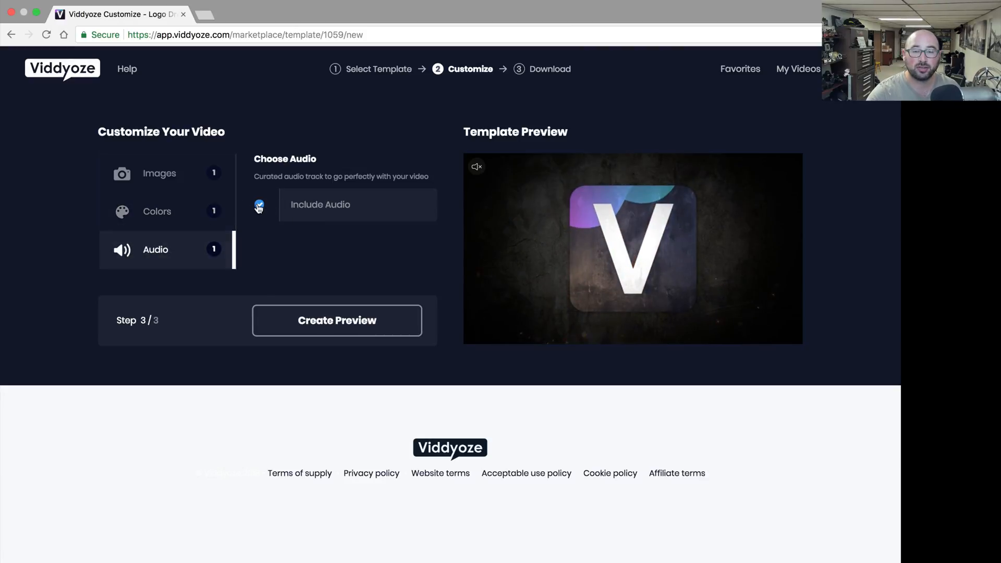
{"action": "left_click", "coordinate": [260, 205]}
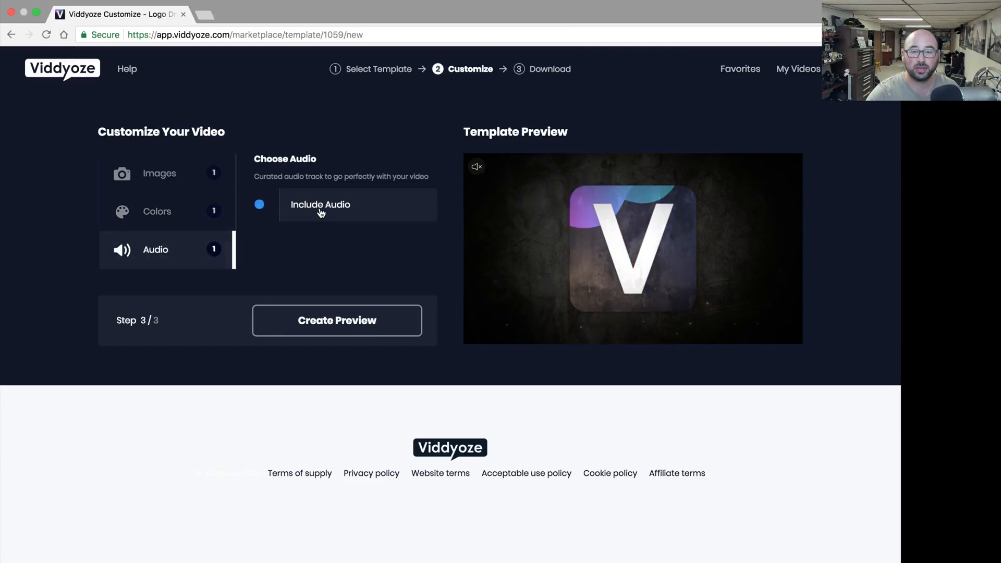
{"action": "left_click", "coordinate": [260, 204]}
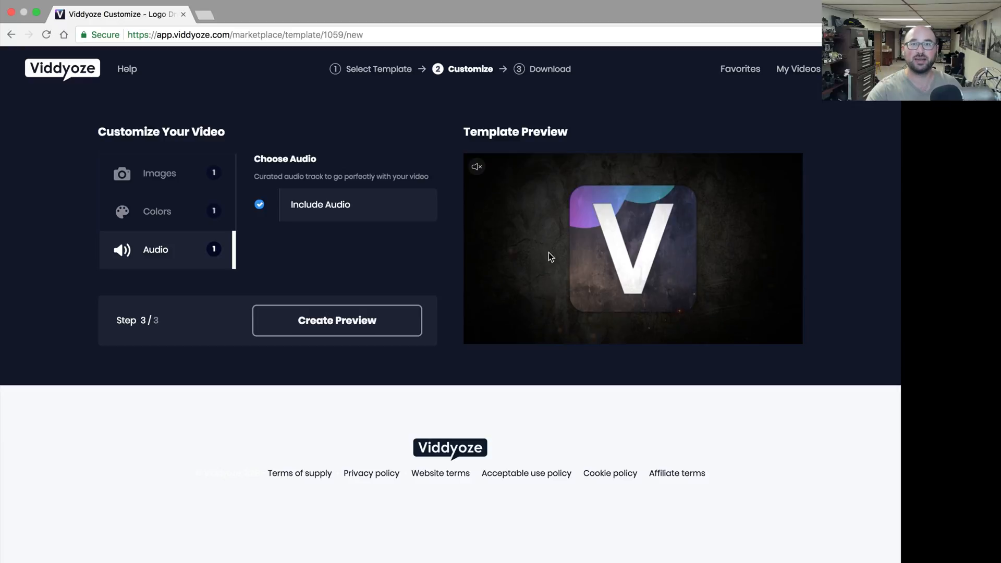
- Listen to the template preview with sound, mute it again, and generate the preview
{"action": "left_click", "coordinate": [476, 167]}
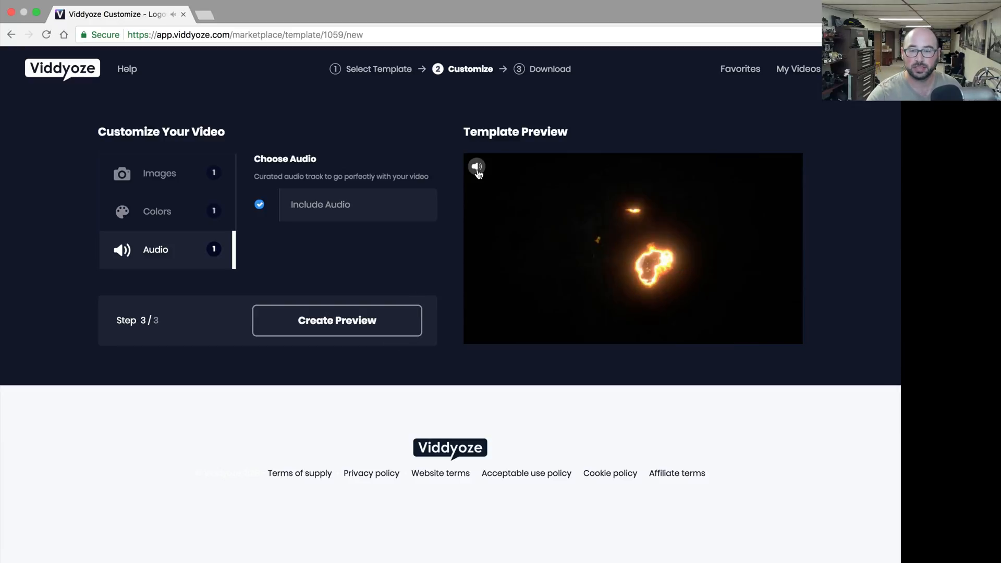
{"action": "left_click", "coordinate": [476, 166]}
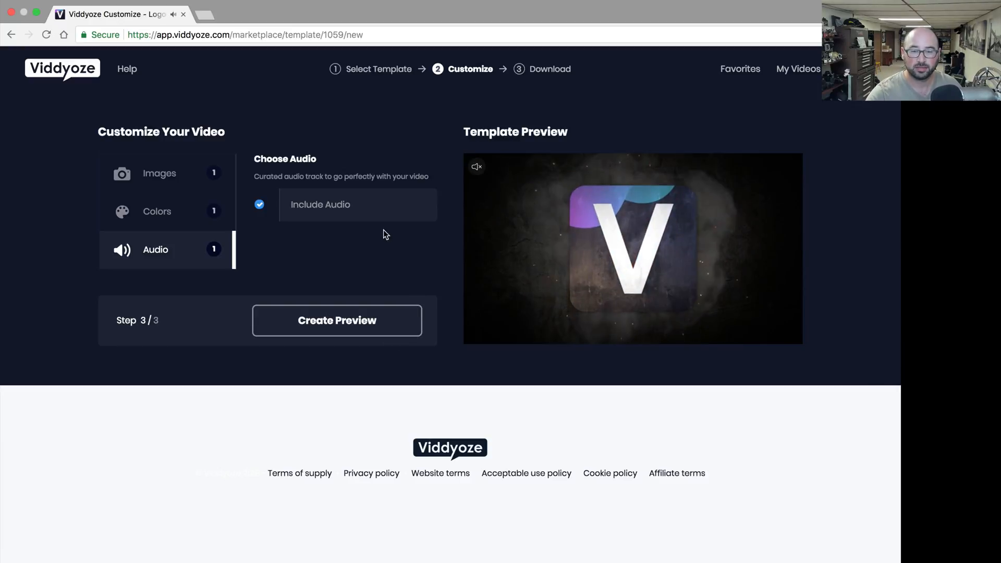
{"action": "left_click", "coordinate": [337, 320]}
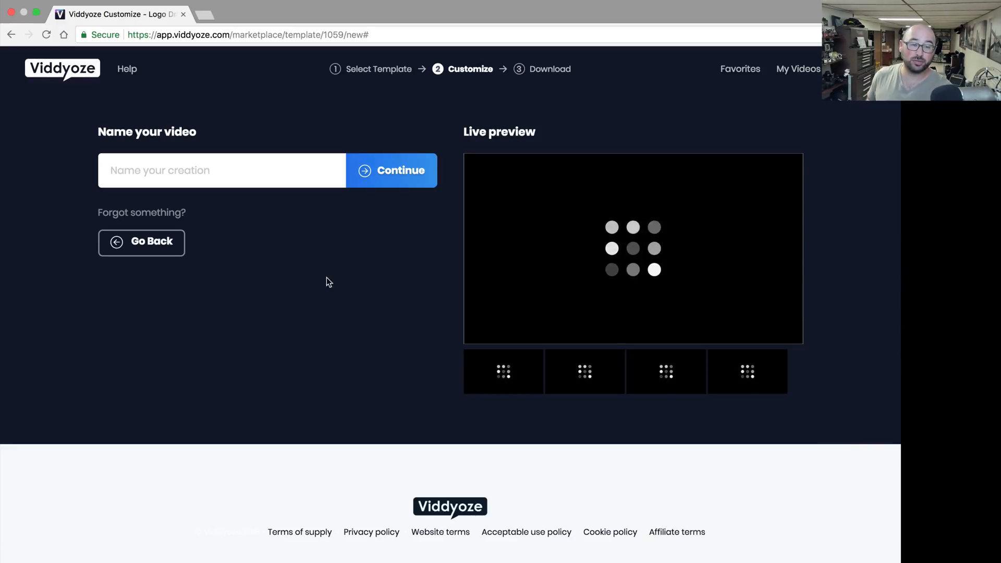
- Name the video 'Fire Logo' and submit it for rendering
{"action": "type", "text": "F"}
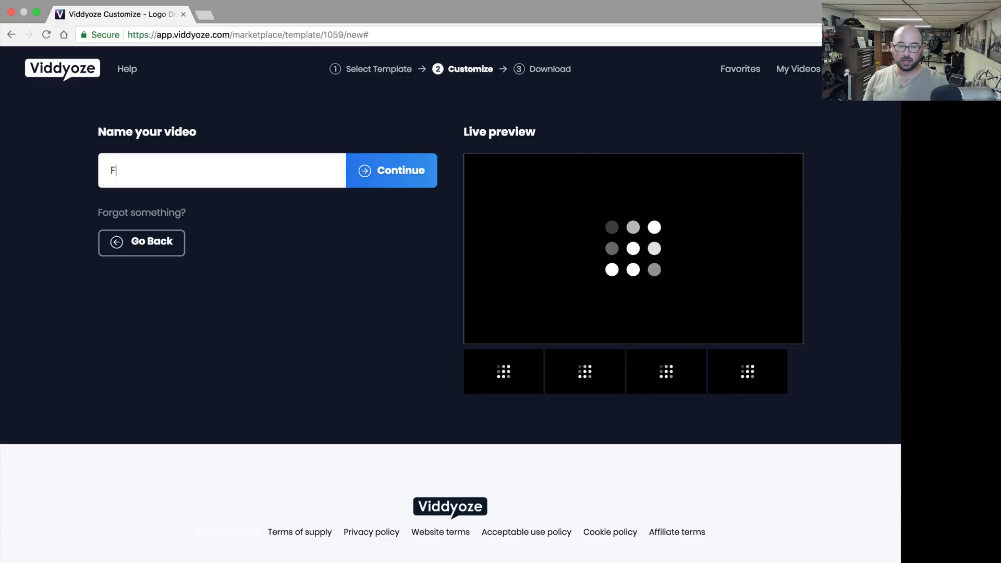
{"action": "type", "text": "ire Logo"}
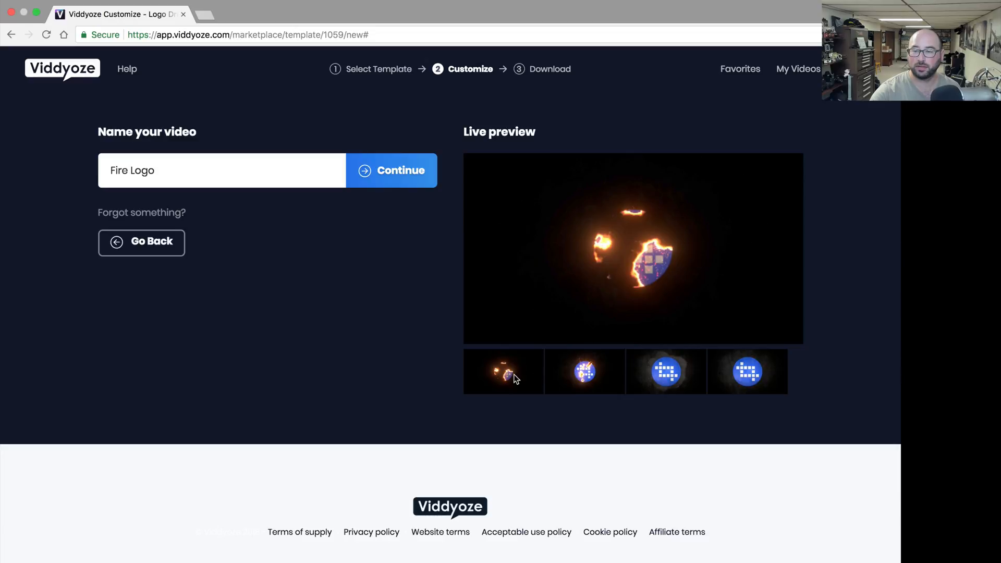
{"action": "left_click", "coordinate": [391, 170]}
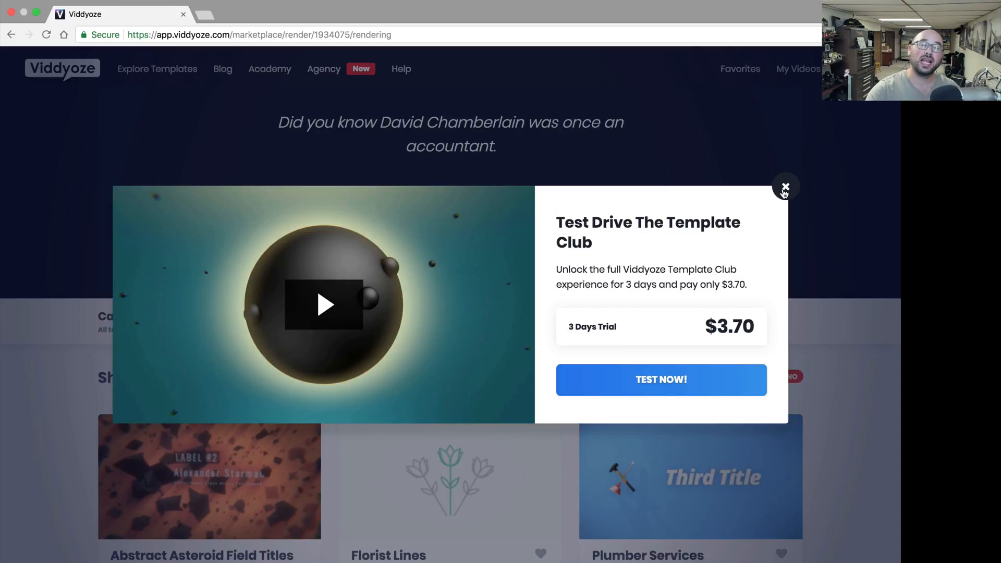
- Dismiss the 'Test Drive The Template Club' trial popup
{"action": "left_click", "coordinate": [784, 187]}
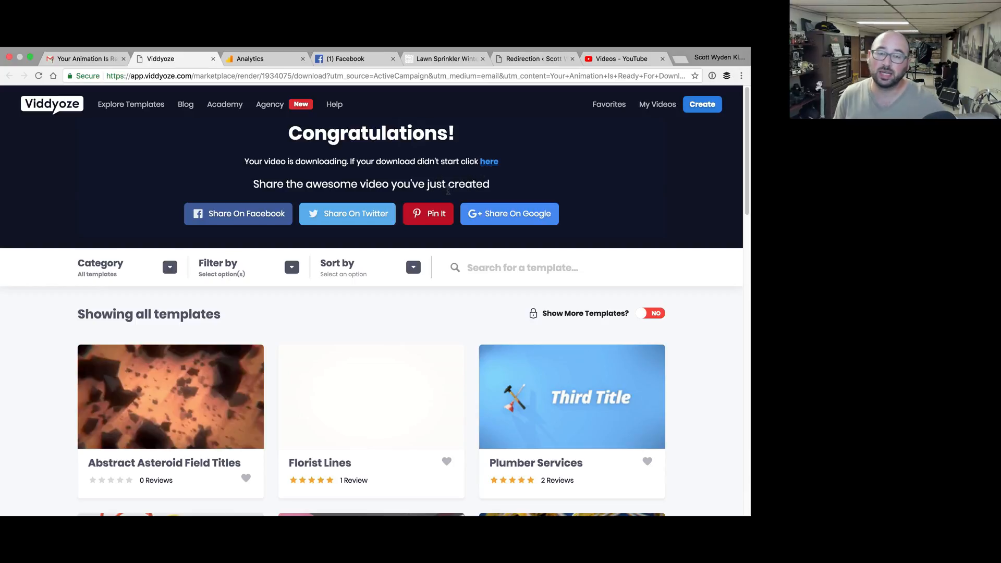
{"action": "mouse_move", "coordinate": [646, 123]}
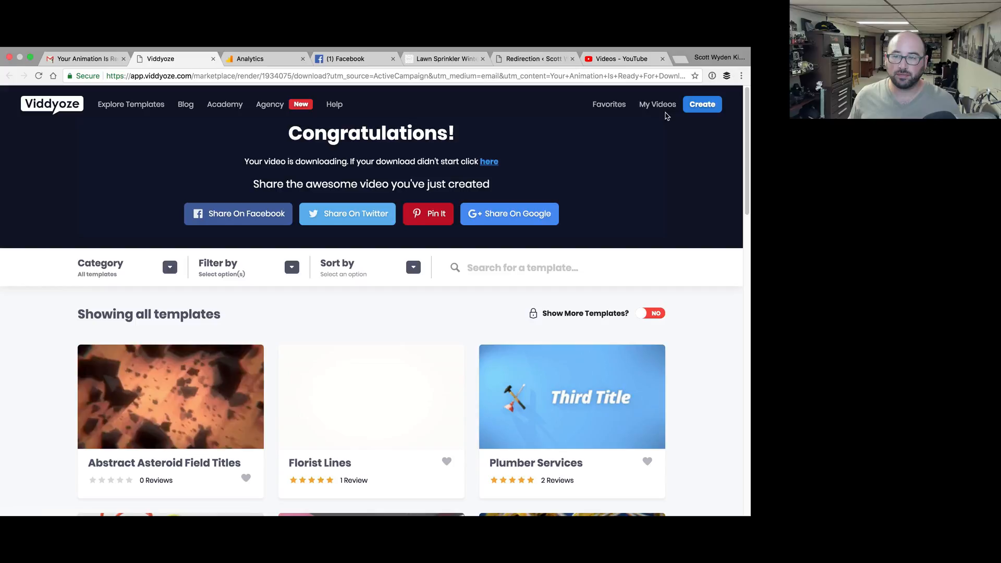
- Download Fire Logo from My Videos and open the MP4 in QuickTime Player
{"action": "left_click", "coordinate": [657, 104]}
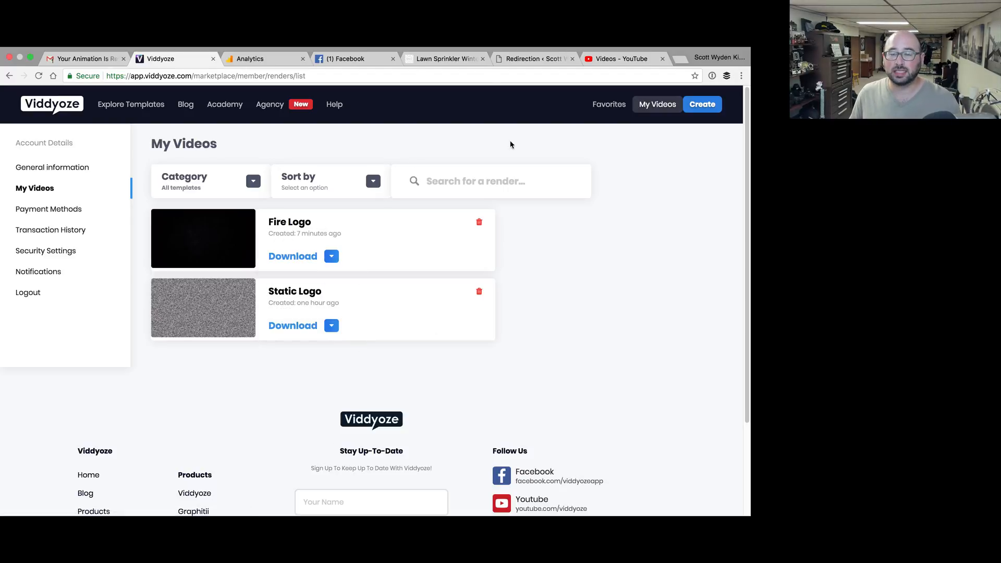
{"action": "scroll", "scroll_direction": "down", "scroll_amount": 3}
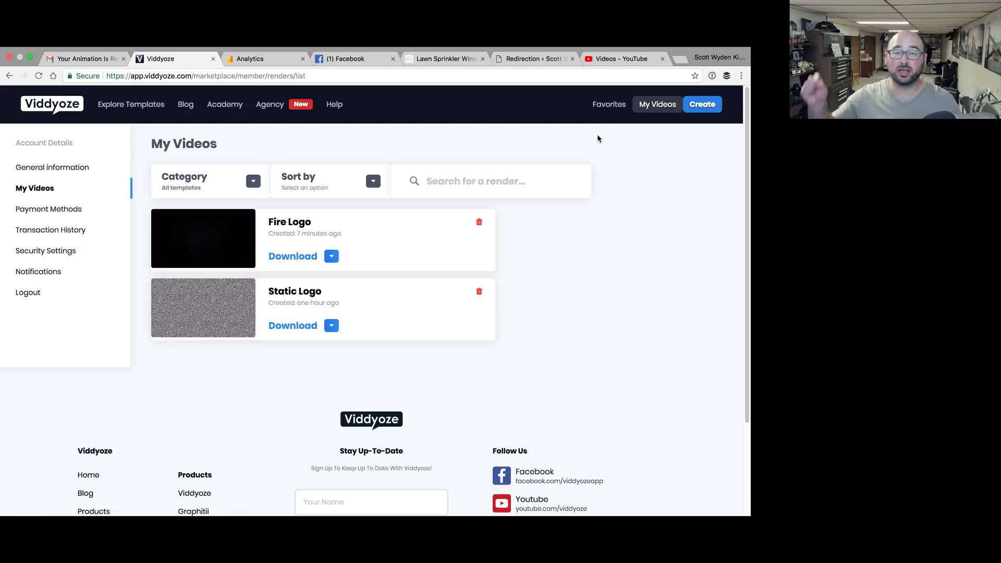
{"action": "mouse_move", "coordinate": [591, 144]}
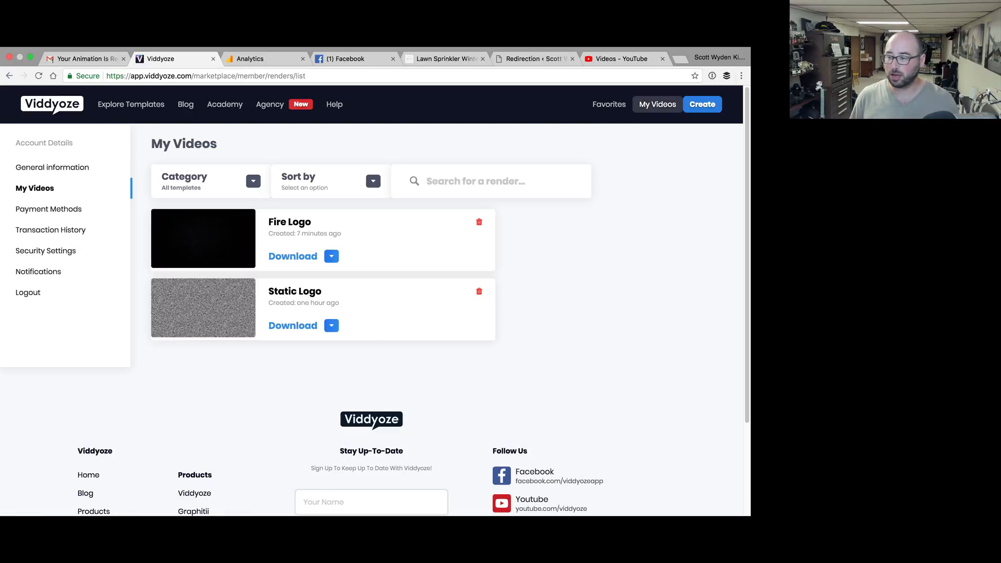
{"action": "left_click", "coordinate": [292, 257]}
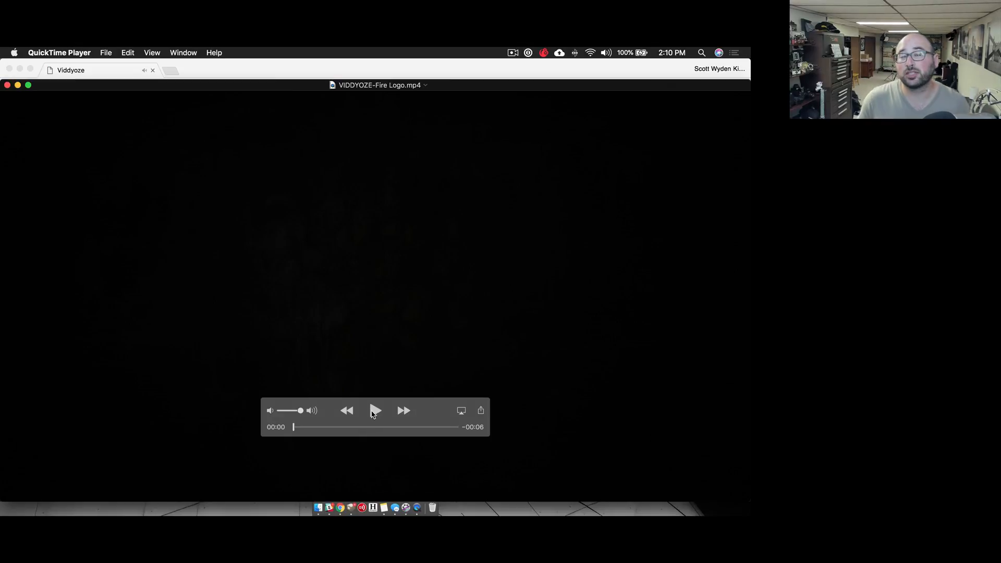